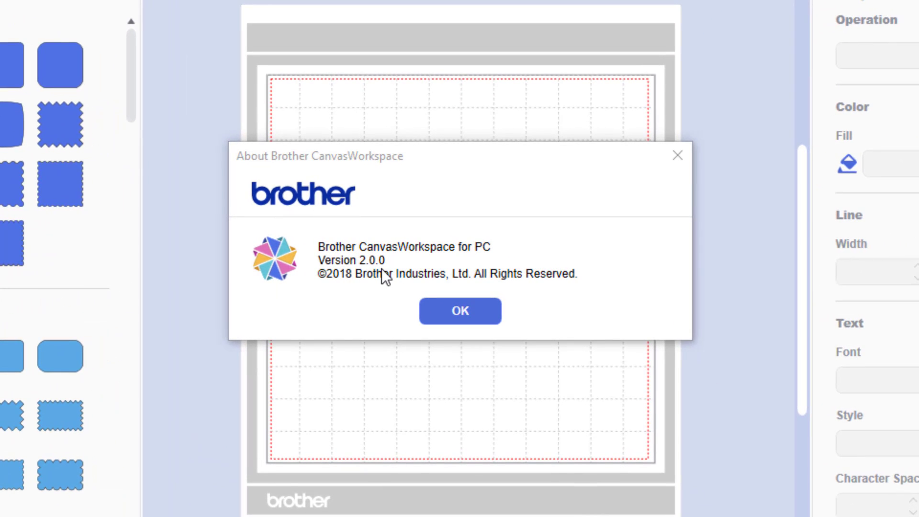
mouse_move(428, 276)
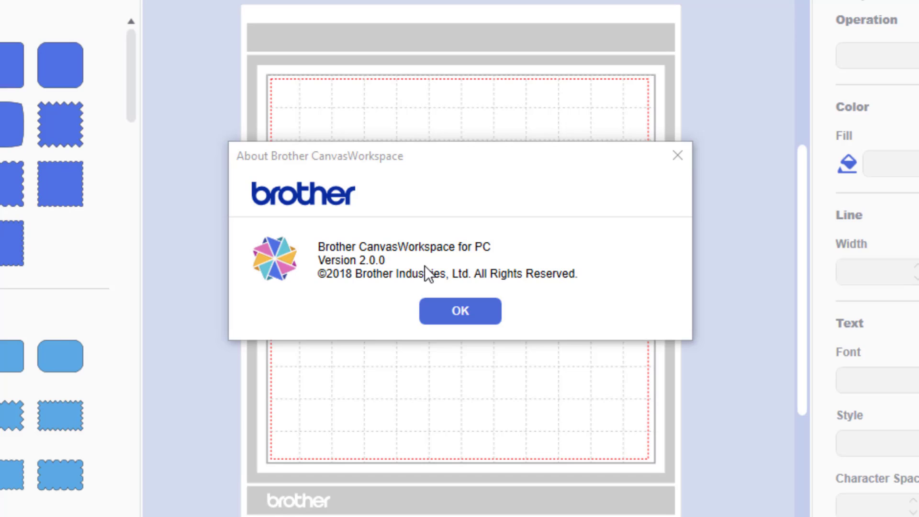
mouse_move(415, 282)
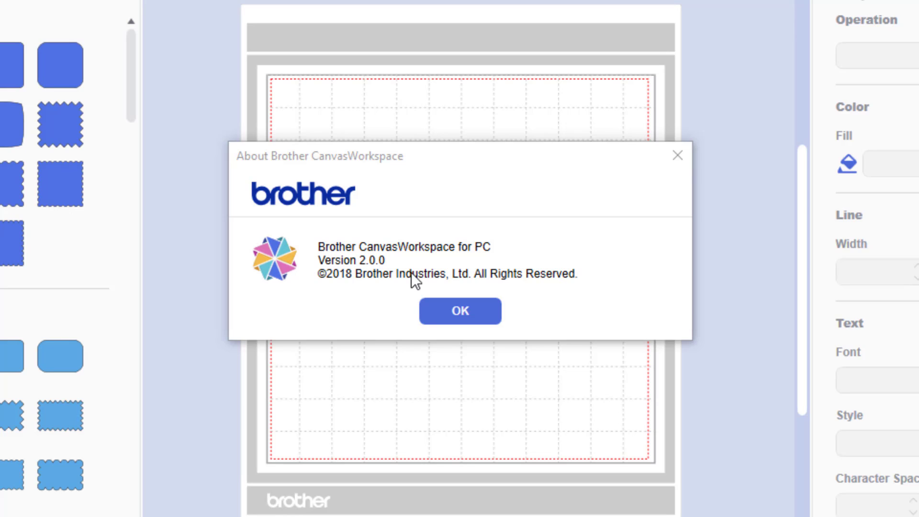
mouse_move(390, 281)
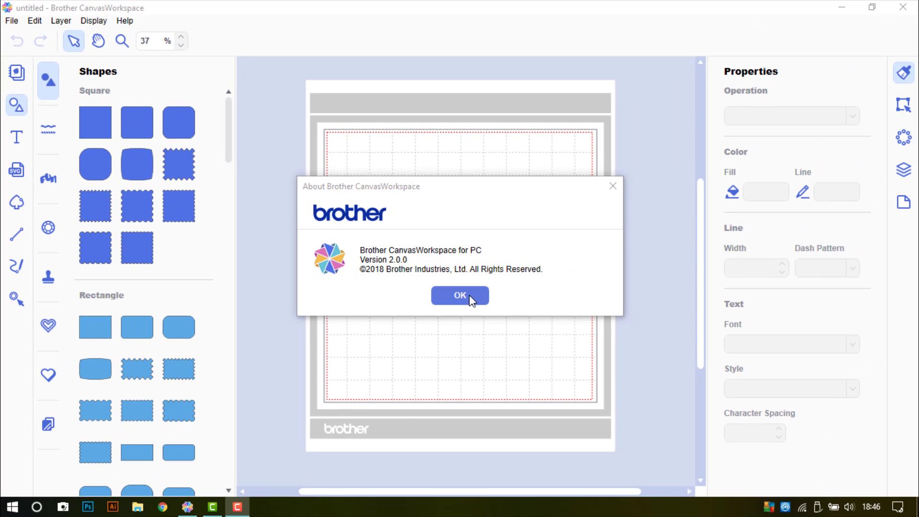
- Dismiss the About dialog and fill the new square with light grey #B8B8B8
click(460, 295)
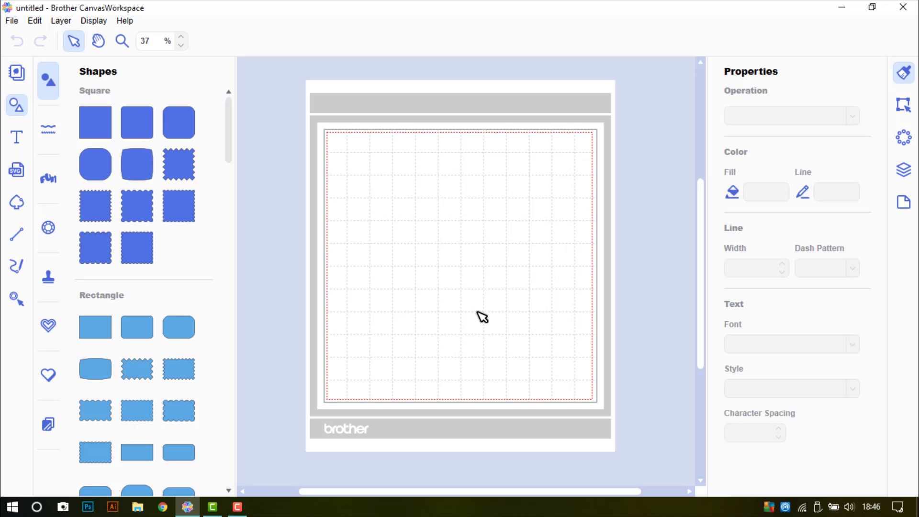
mouse_move(407, 191)
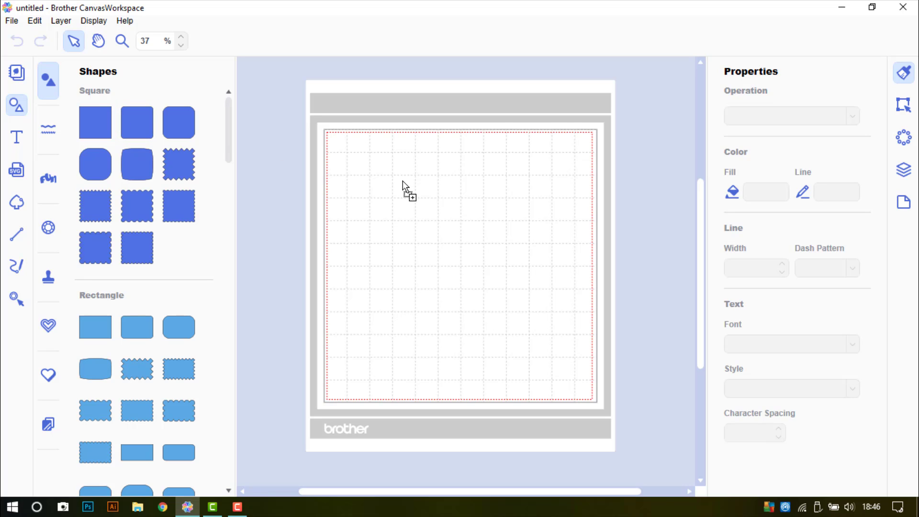
mouse_move(413, 211)
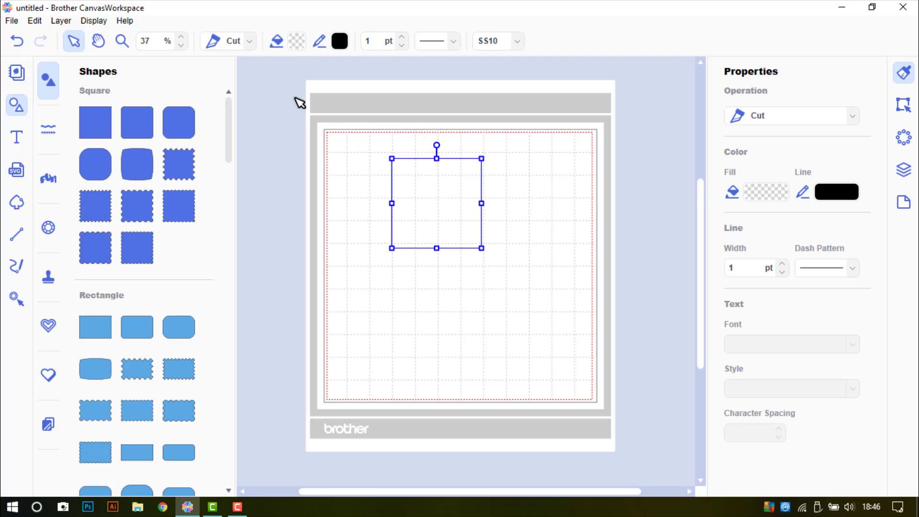
click(836, 191)
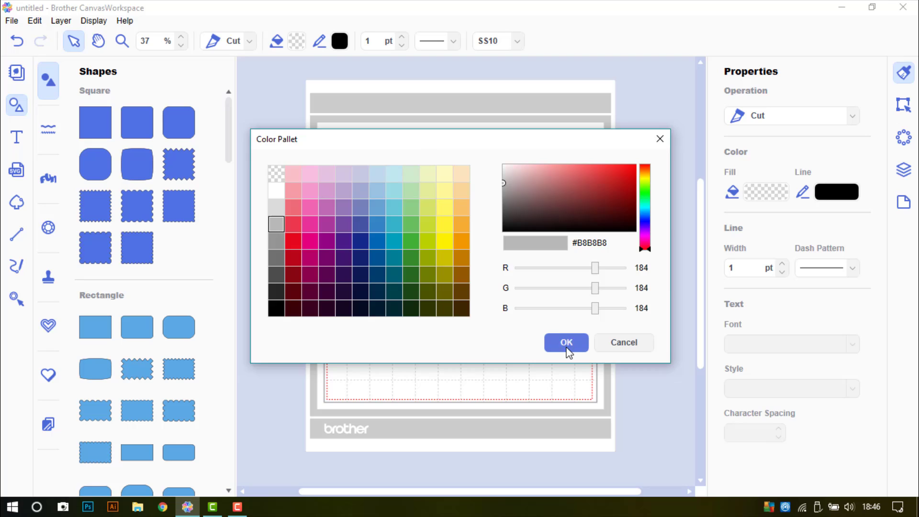
click(565, 343)
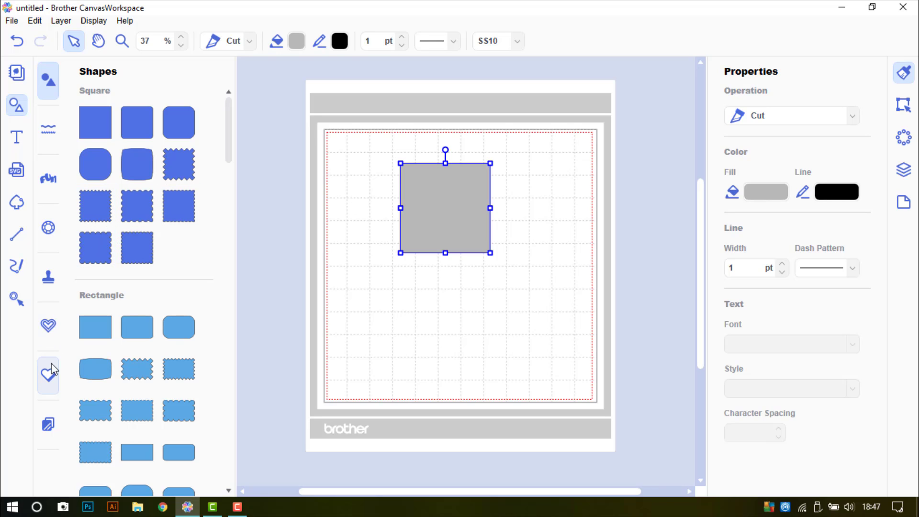
- Browse the Foiling designs, then switch to the Stamp category to find the flower
click(48, 426)
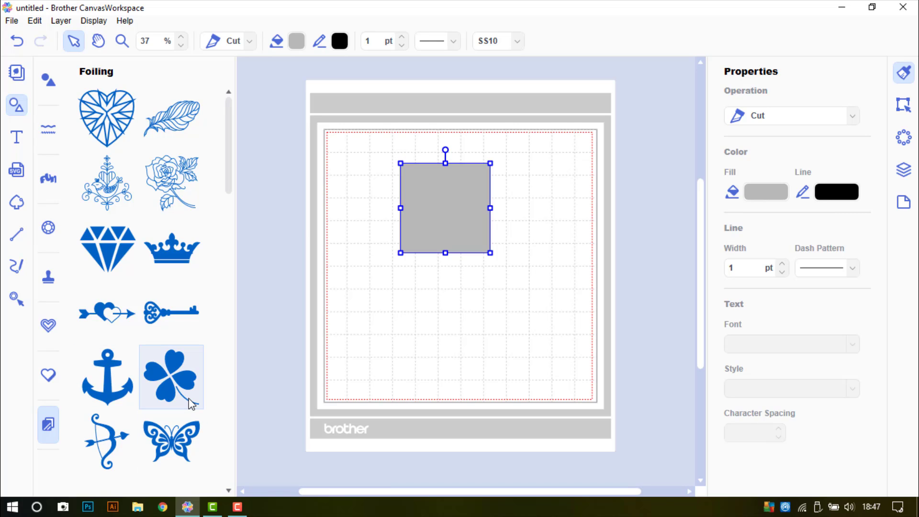
scroll(down, 3)
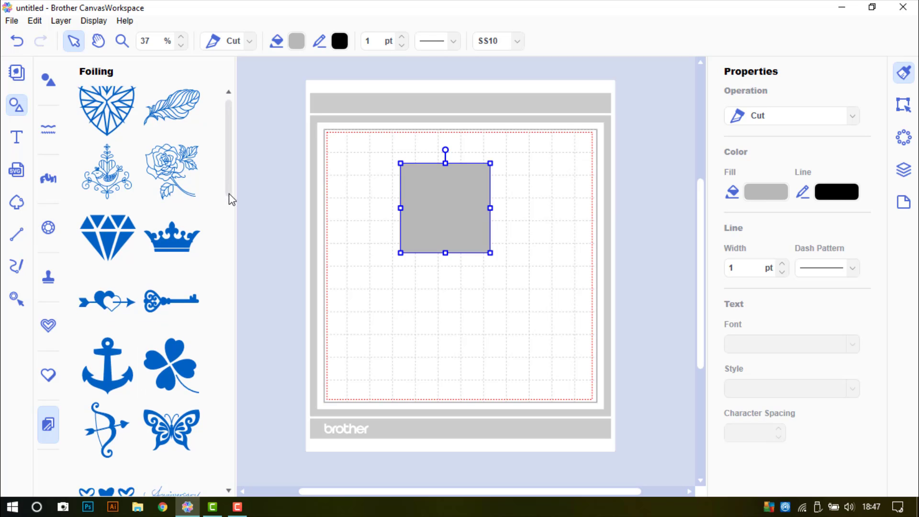
scroll(down, 3)
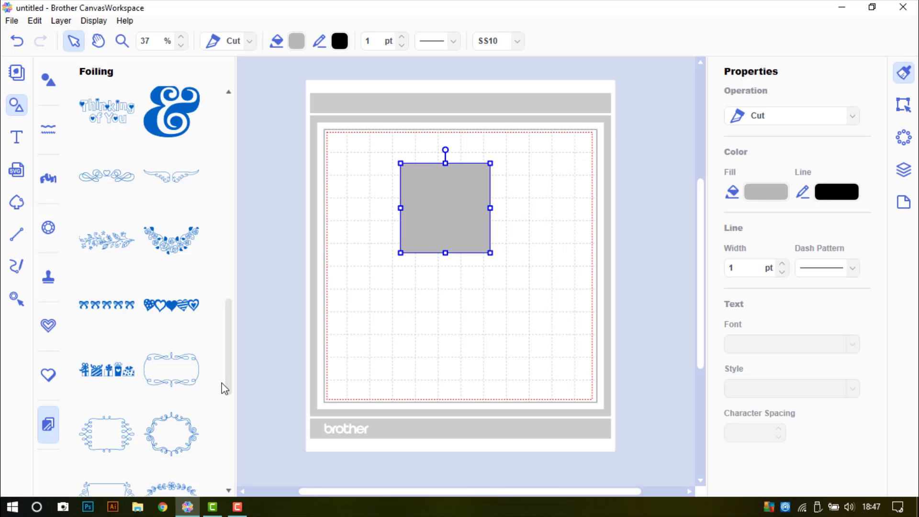
scroll(down, 3)
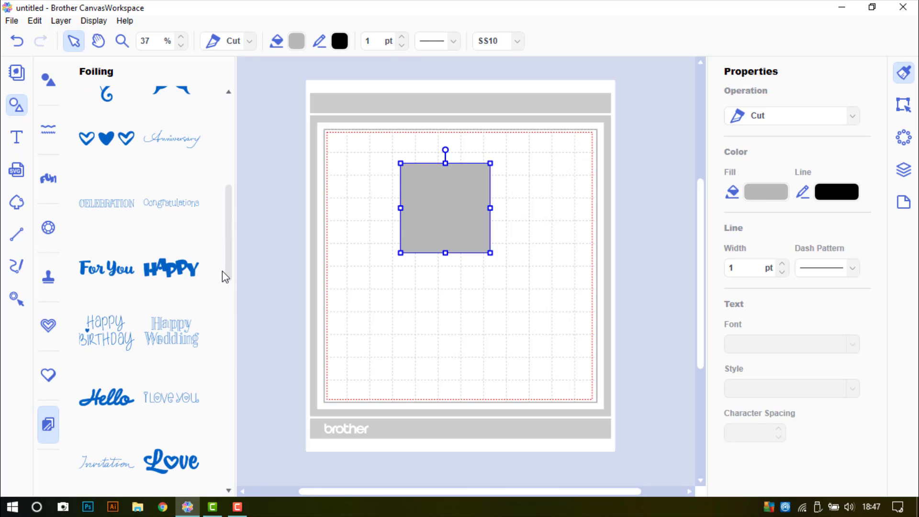
scroll(down, 3)
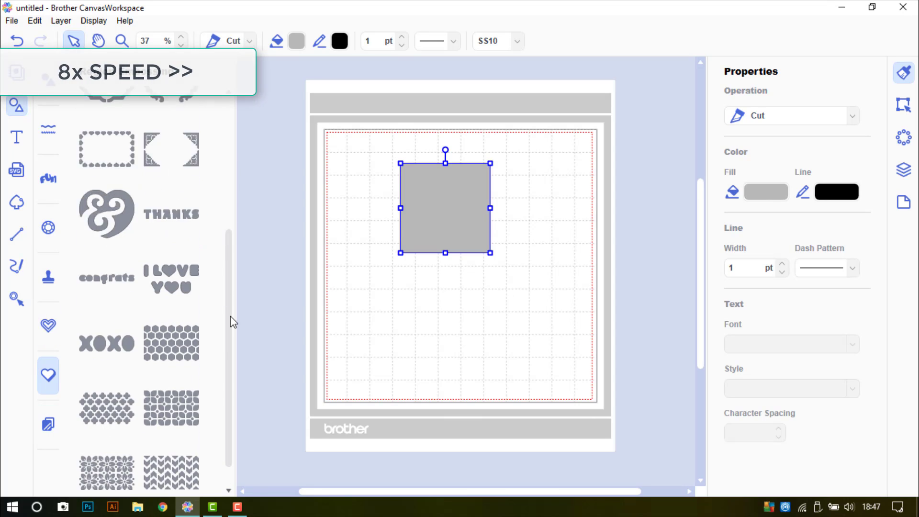
scroll(up, 3)
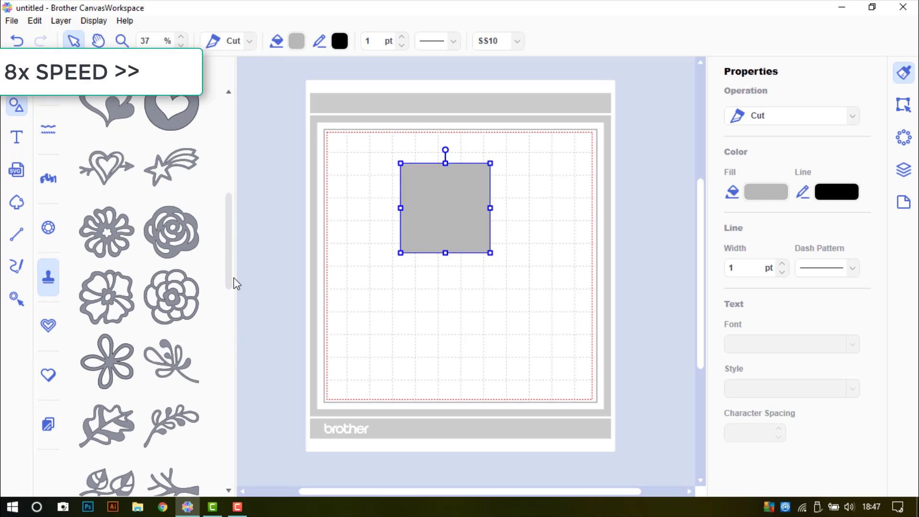
click(106, 297)
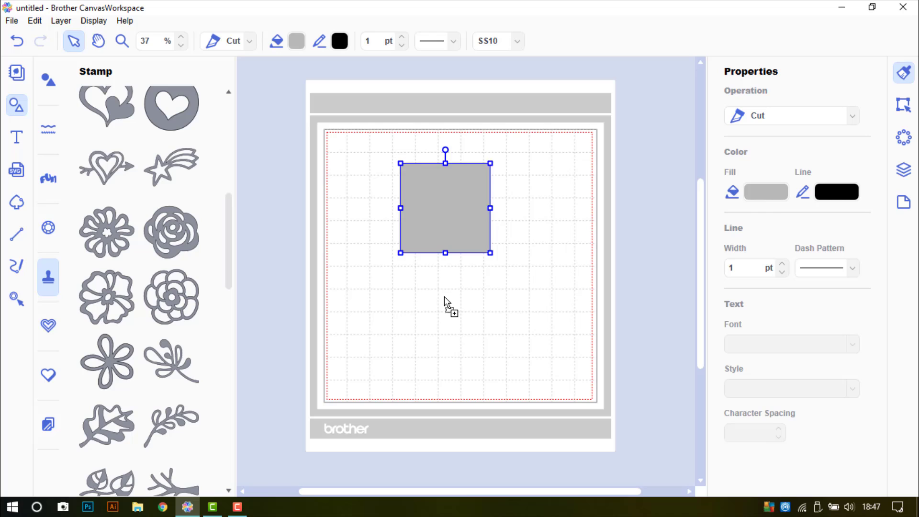
- Drop the flower stamp onto the square, zoom to the selected objects, and deselect
click(107, 296)
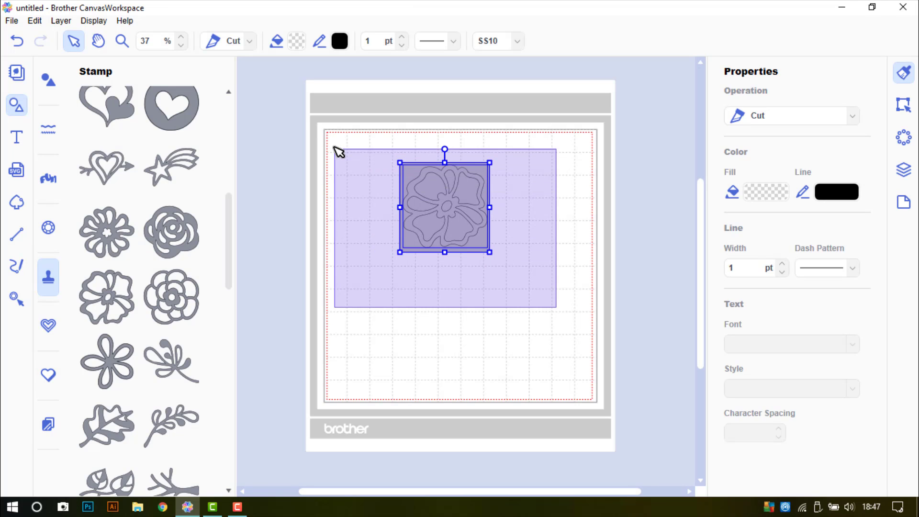
click(93, 20)
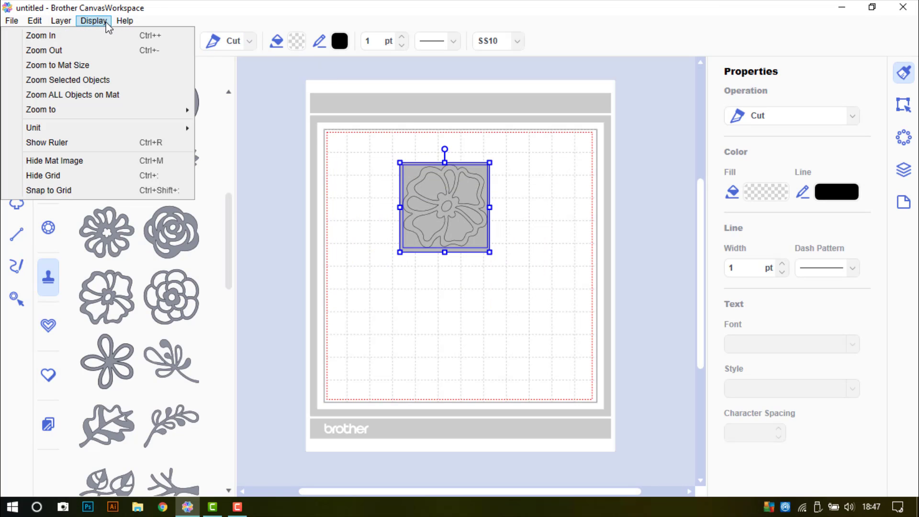
click(68, 80)
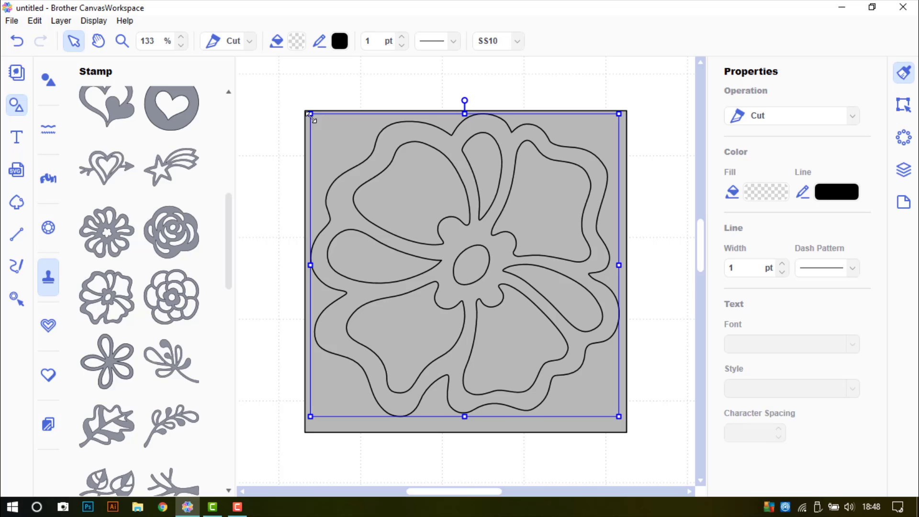
mouse_move(620, 417)
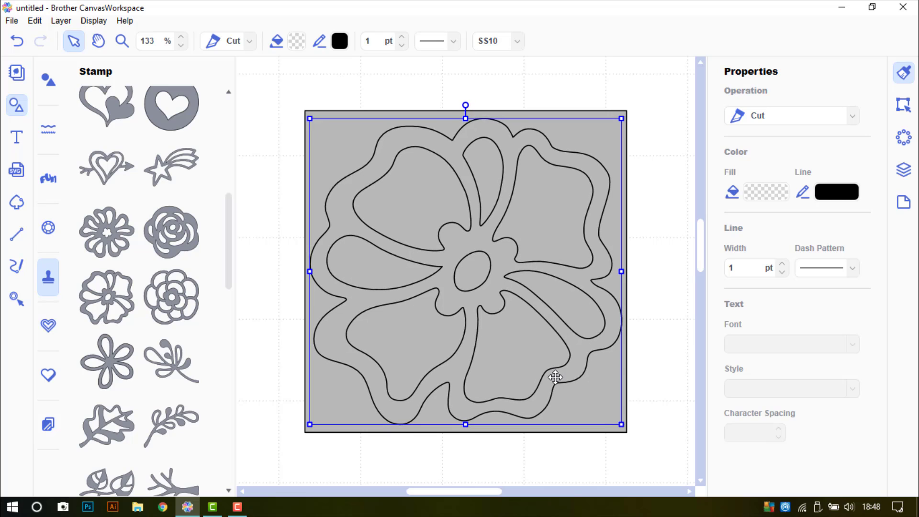
mouse_move(662, 339)
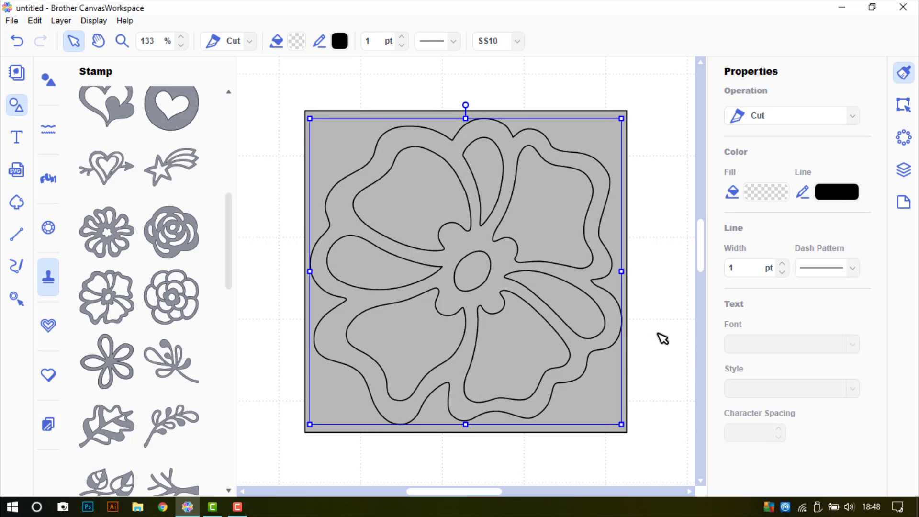
click(263, 82)
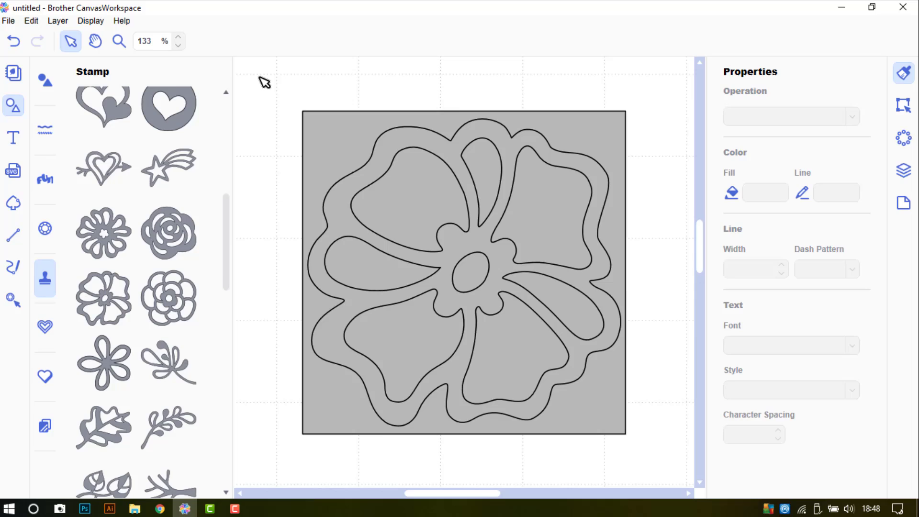
- Select the square under the flower and expose its corner nodes for path editing
click(463, 270)
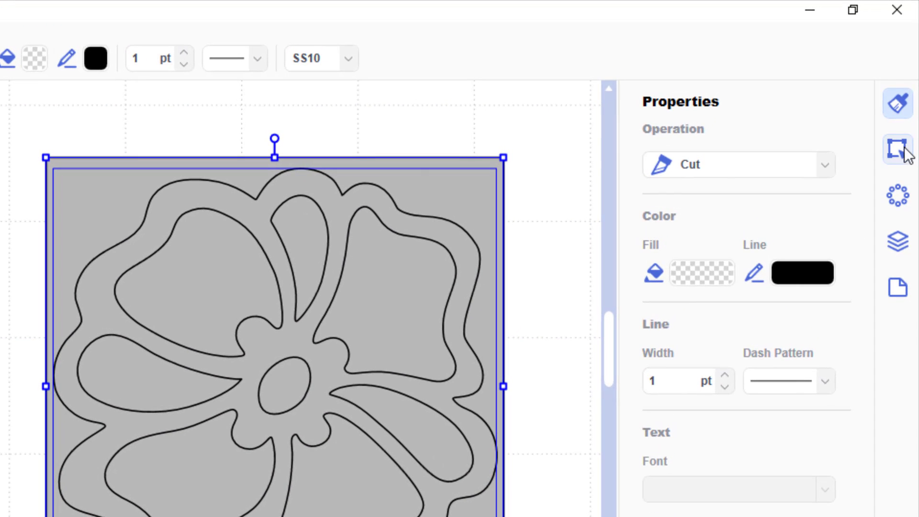
click(897, 148)
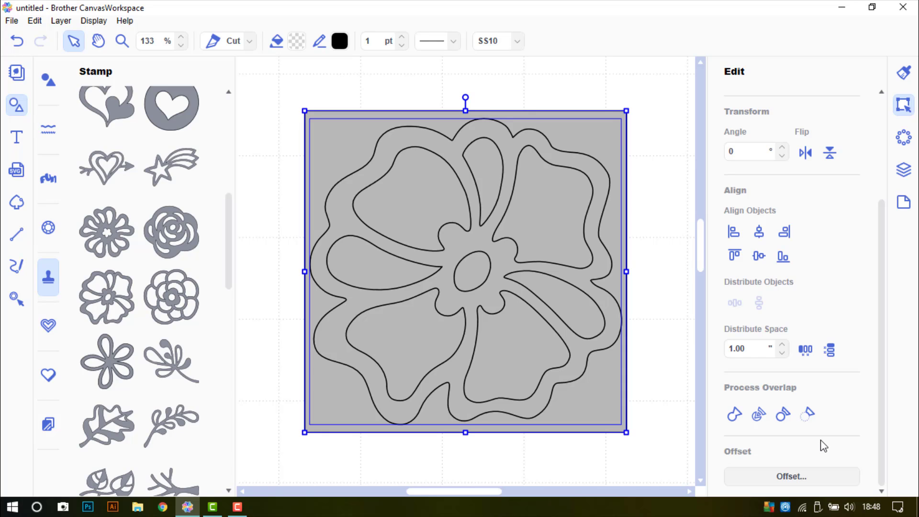
mouse_move(820, 445)
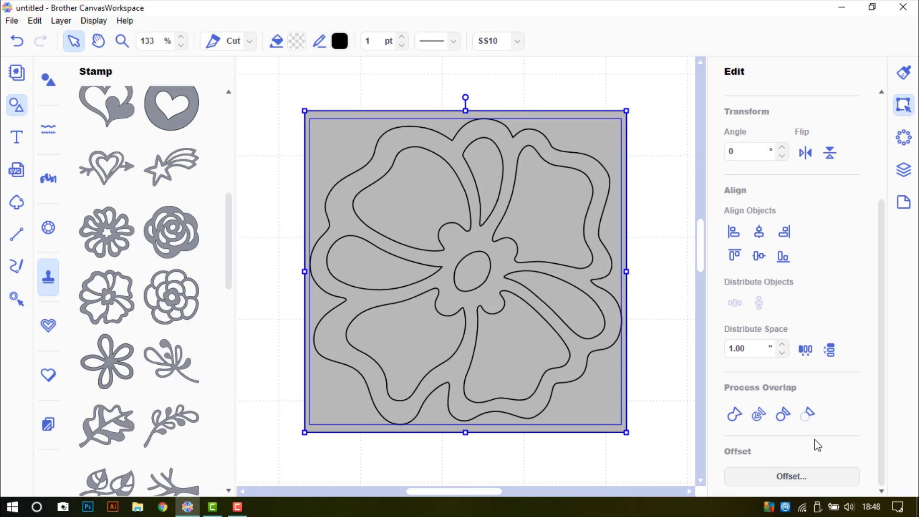
mouse_move(734, 414)
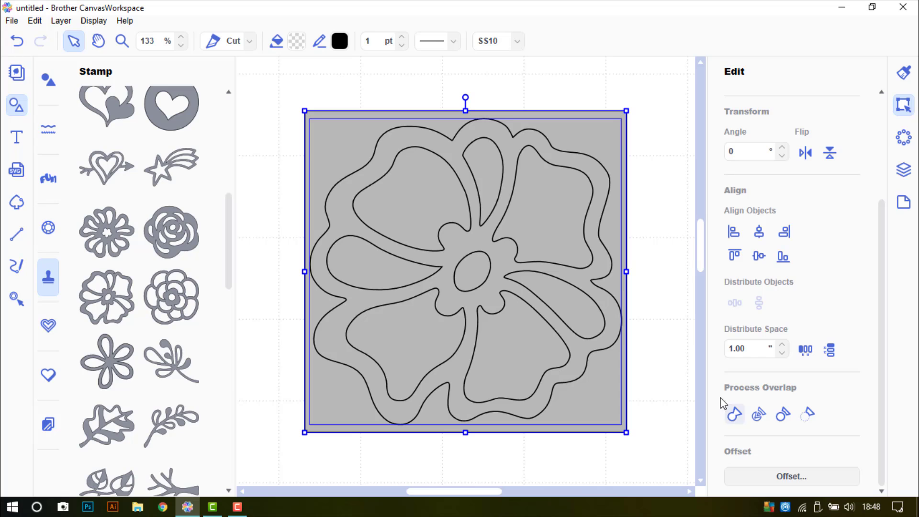
mouse_move(658, 355)
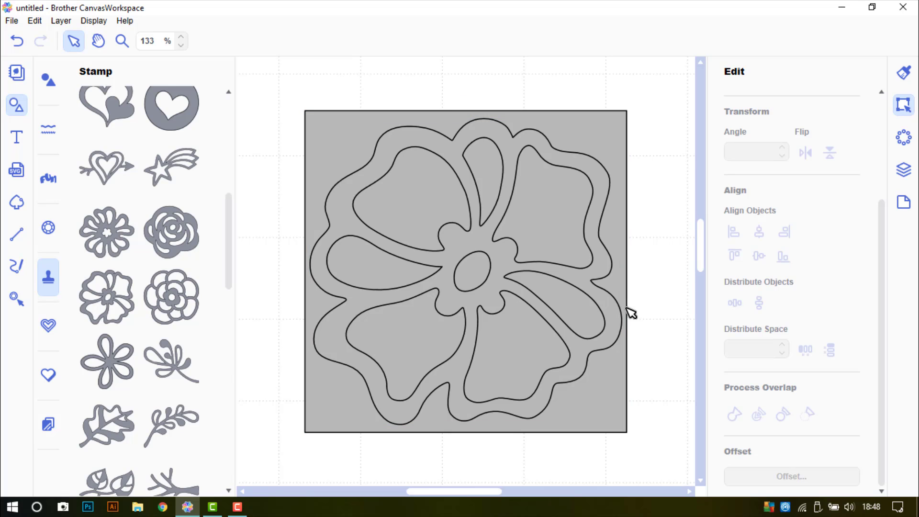
click(463, 270)
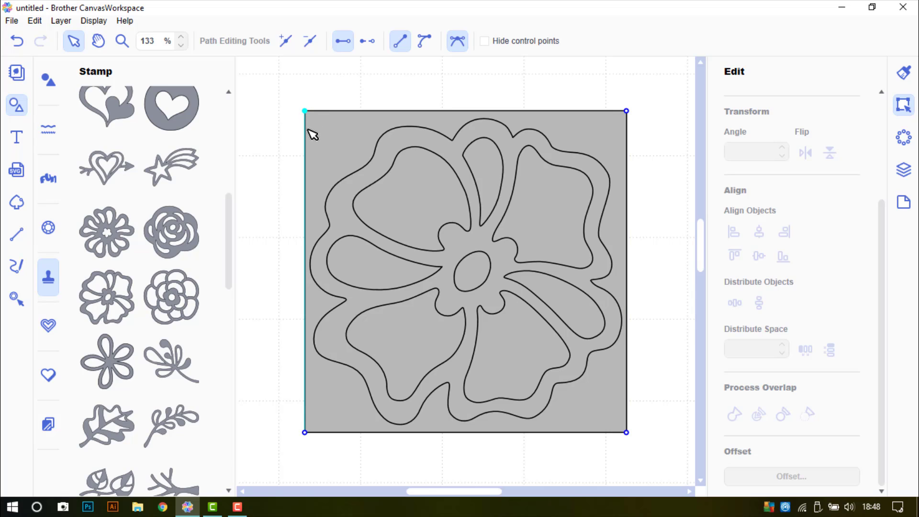
mouse_move(313, 113)
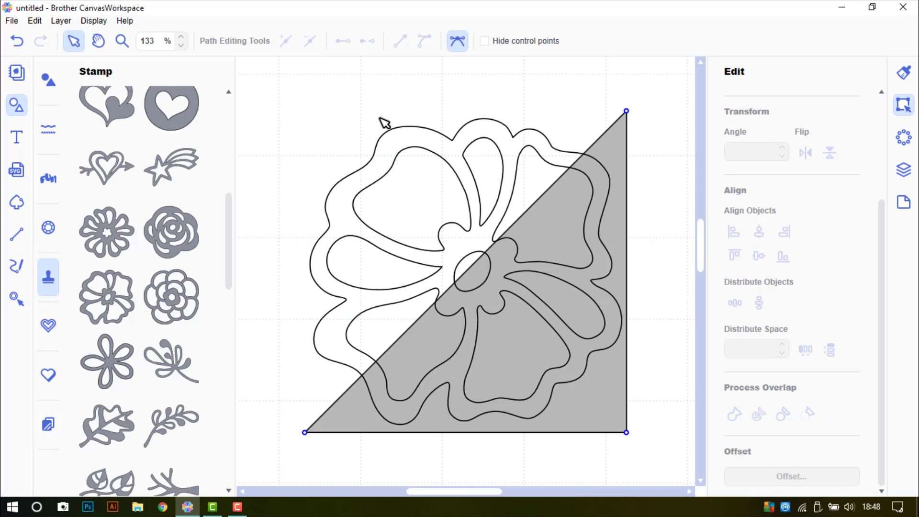
mouse_move(115, 65)
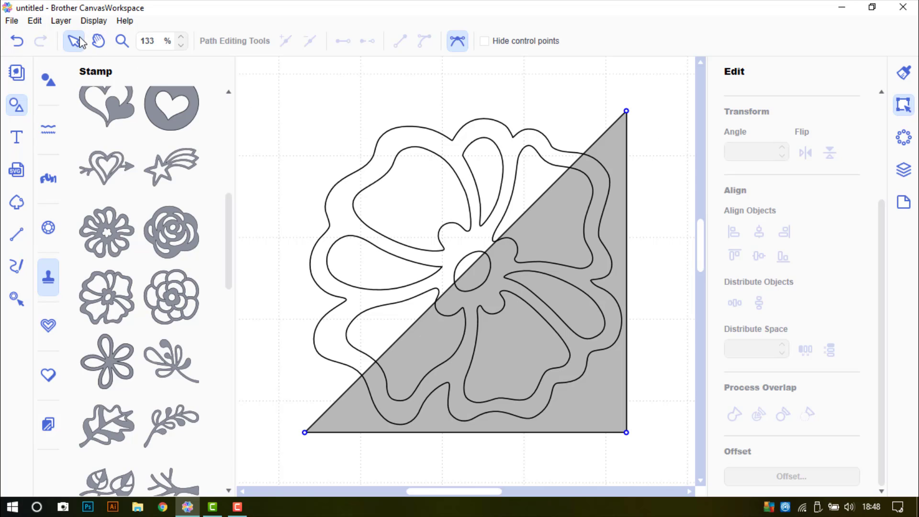
mouse_move(293, 86)
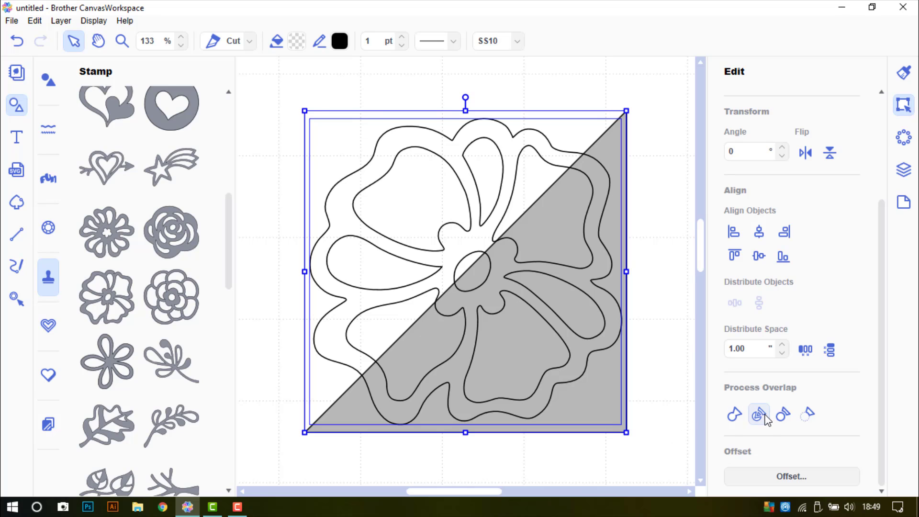
- Apply Divide under Process Overlap to the flower and triangle
click(759, 415)
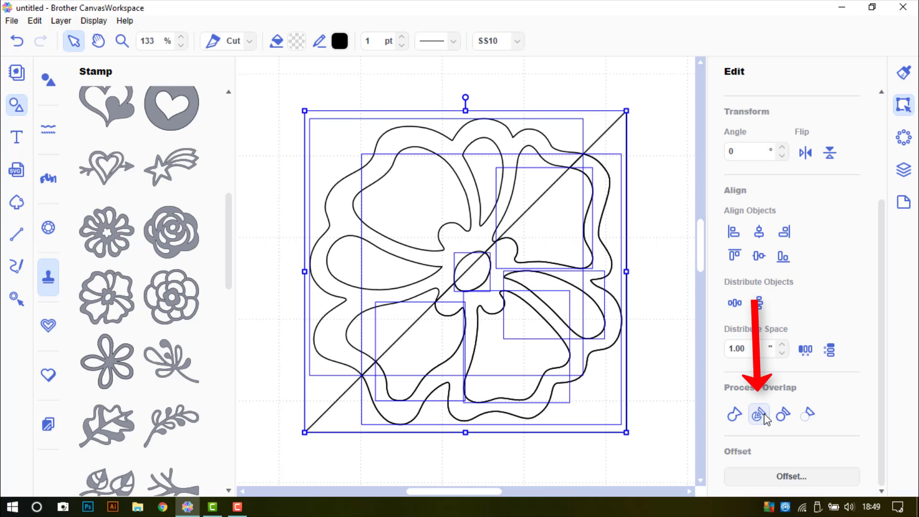
click(758, 415)
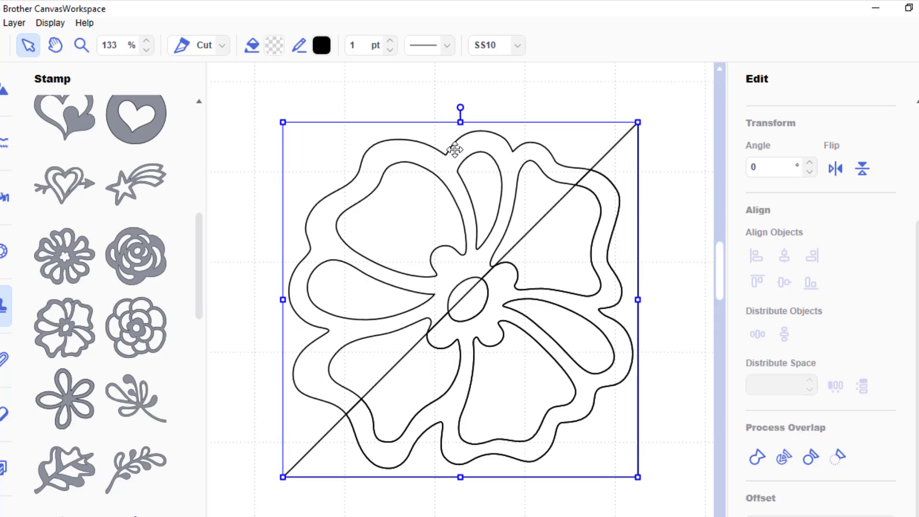
- Fill the triangle piece and the petal pieces inside it with light grey #DBDBDB
click(321, 45)
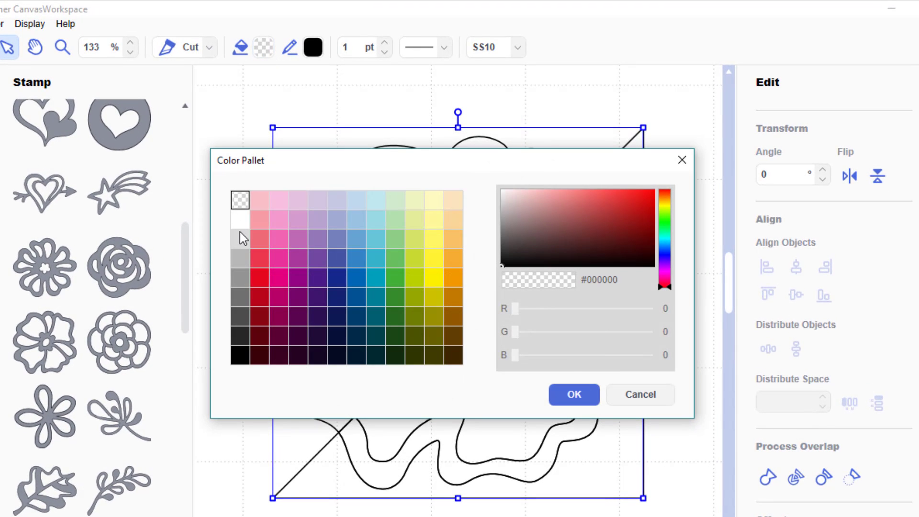
click(240, 239)
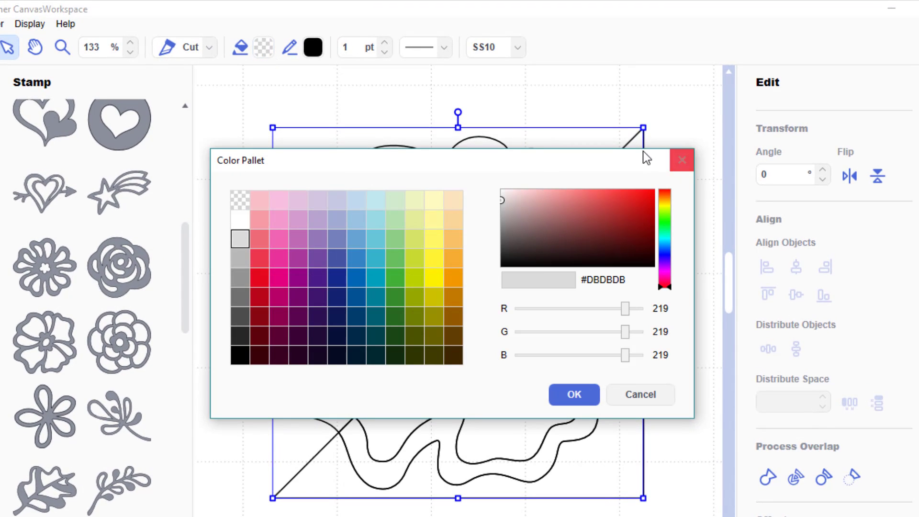
click(572, 394)
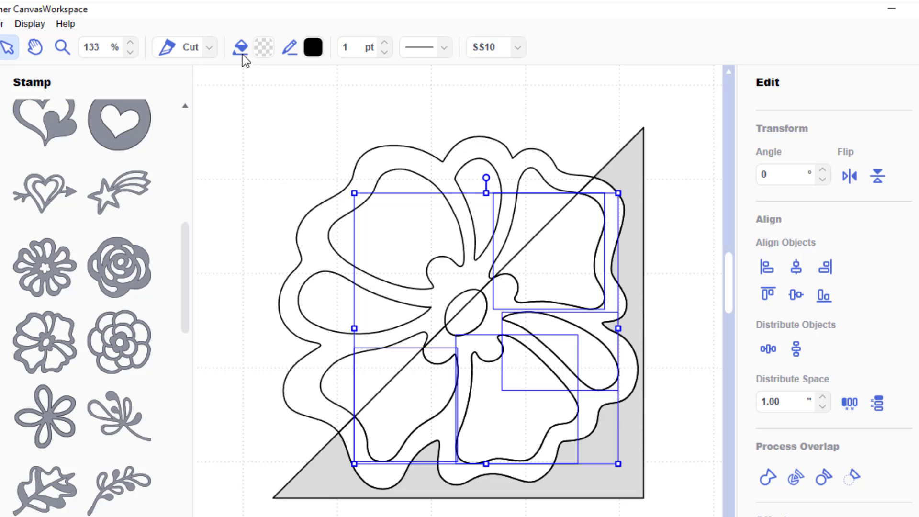
click(312, 47)
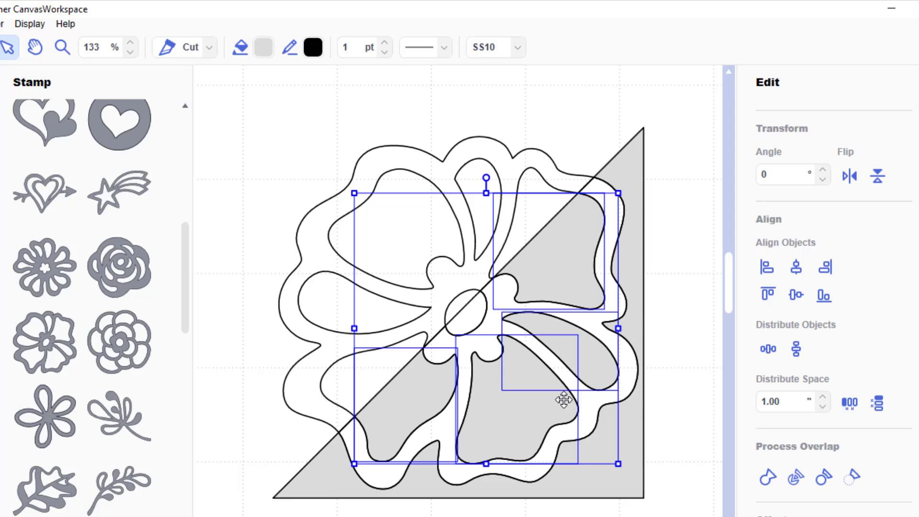
click(694, 371)
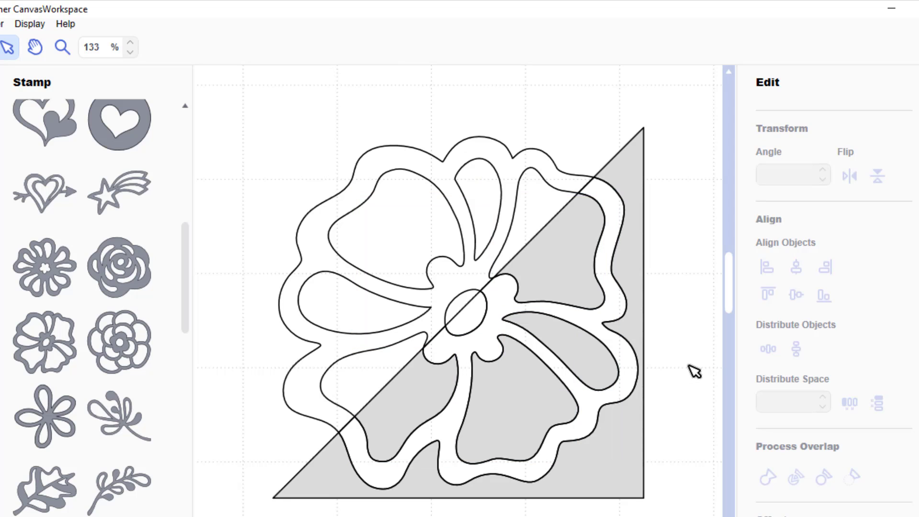
mouse_move(605, 195)
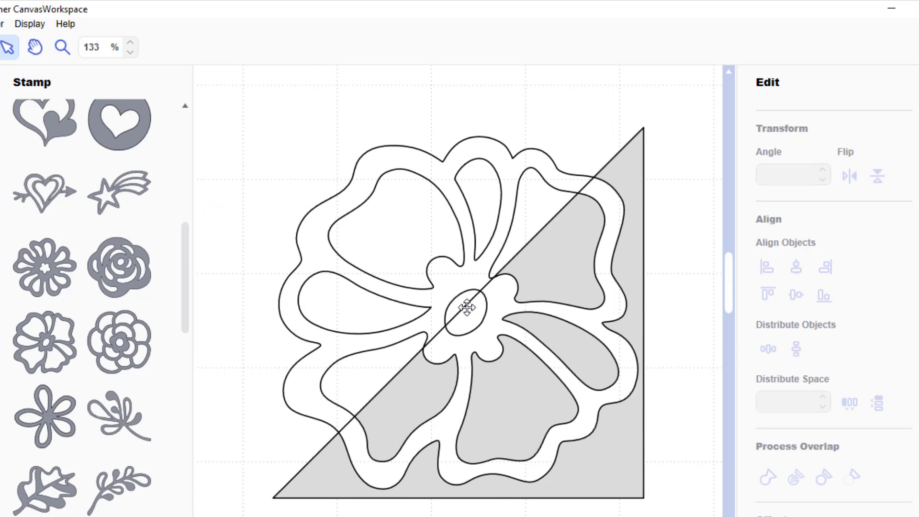
mouse_move(469, 311)
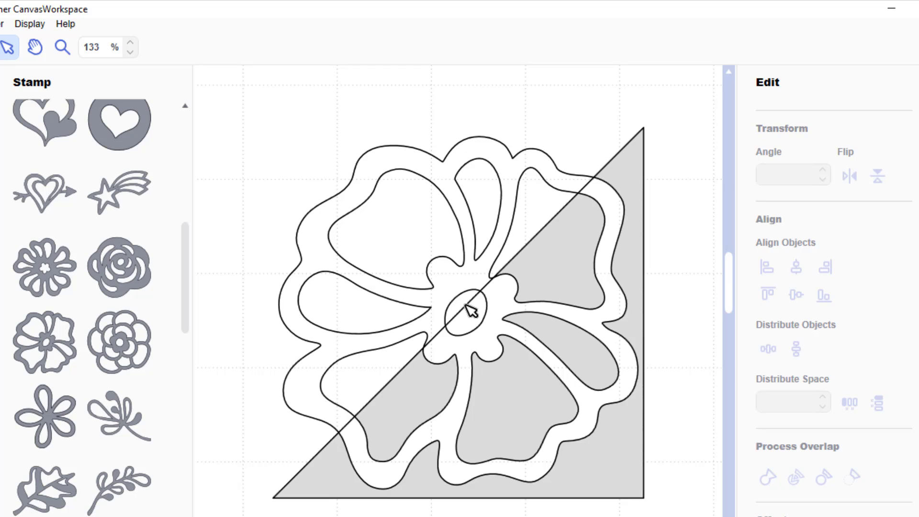
- Fill the centre oval piece outside the triangle with light grey #DBDBDB
click(466, 311)
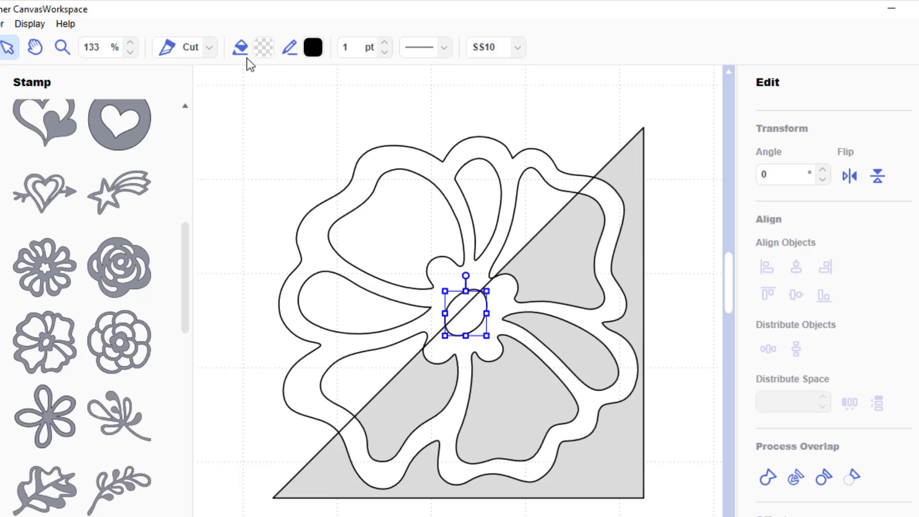
mouse_move(258, 70)
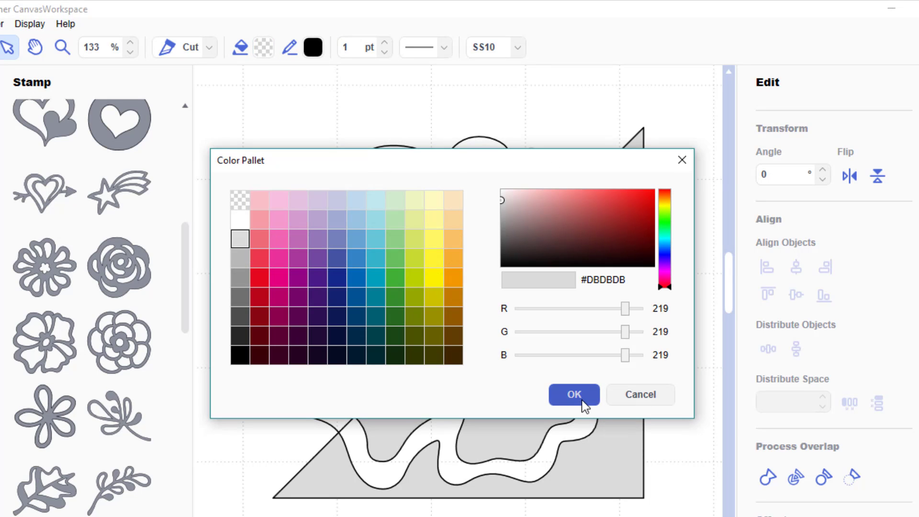
click(573, 394)
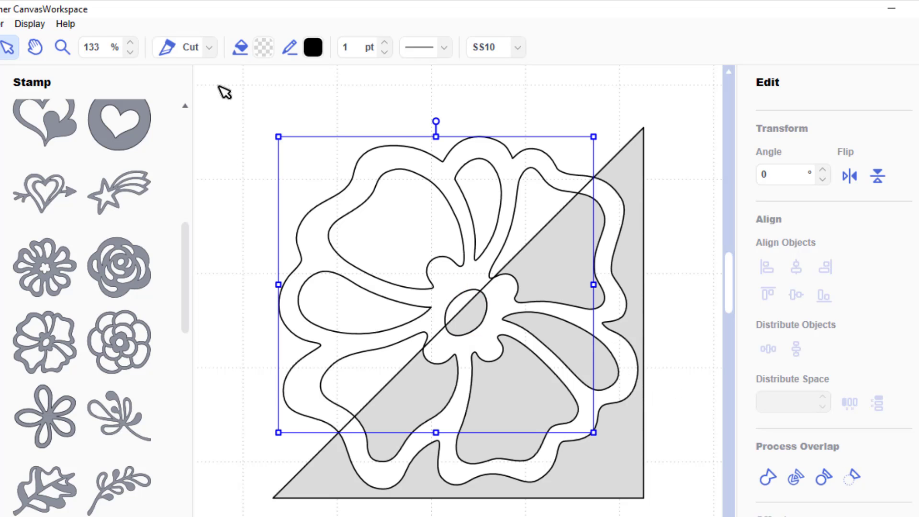
- Fill the outer band outside the triangle with #DBDBDB, then group every piece
click(312, 47)
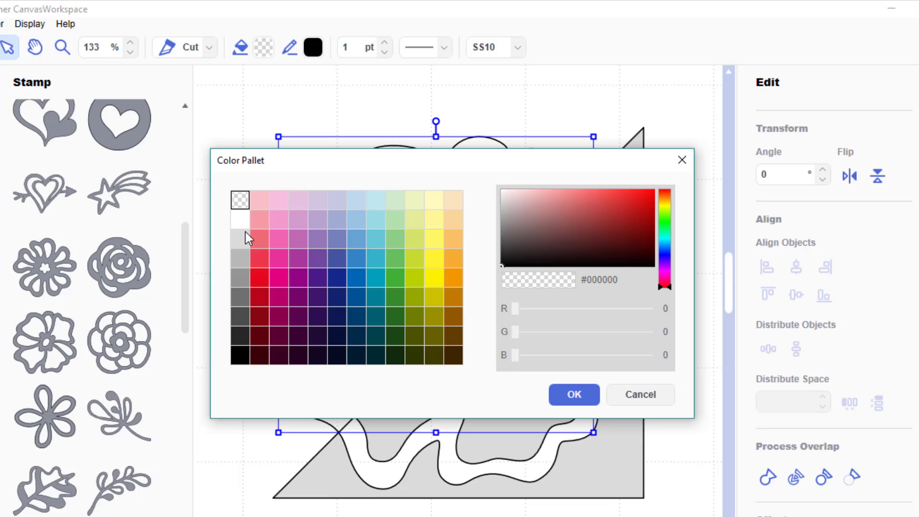
click(572, 394)
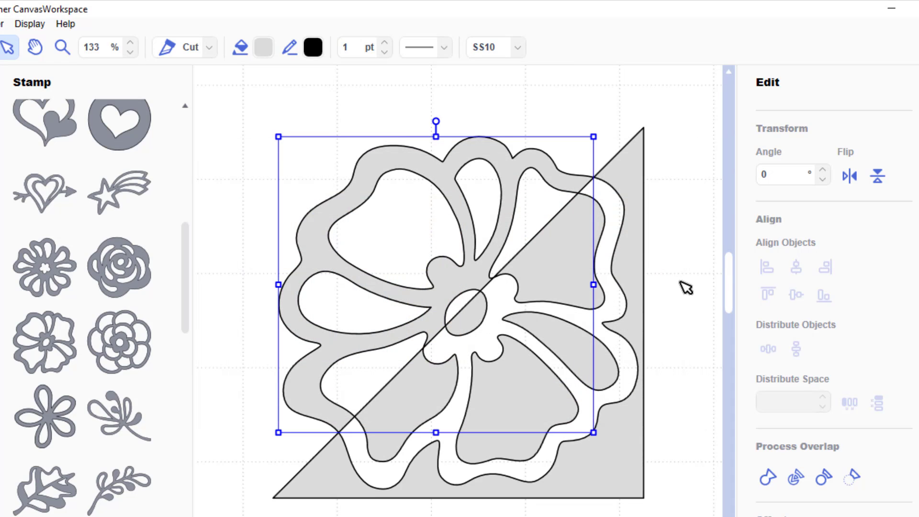
click(694, 293)
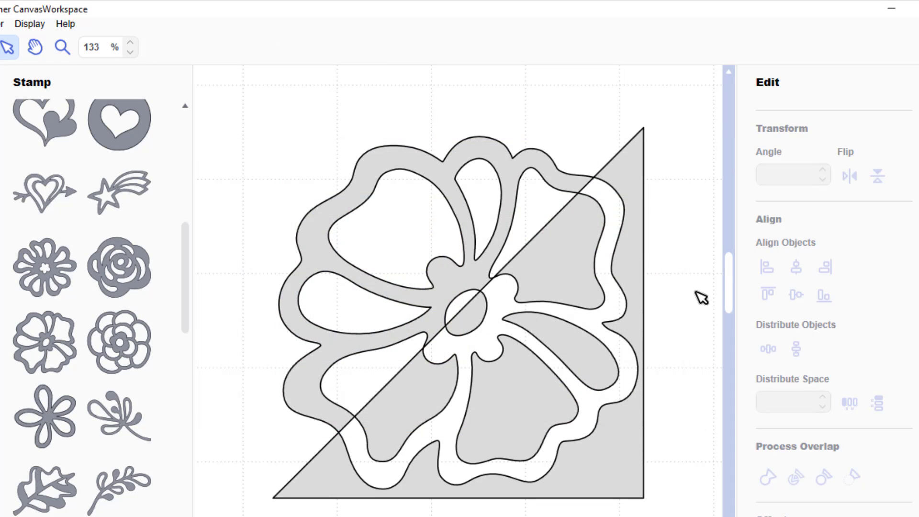
mouse_move(614, 425)
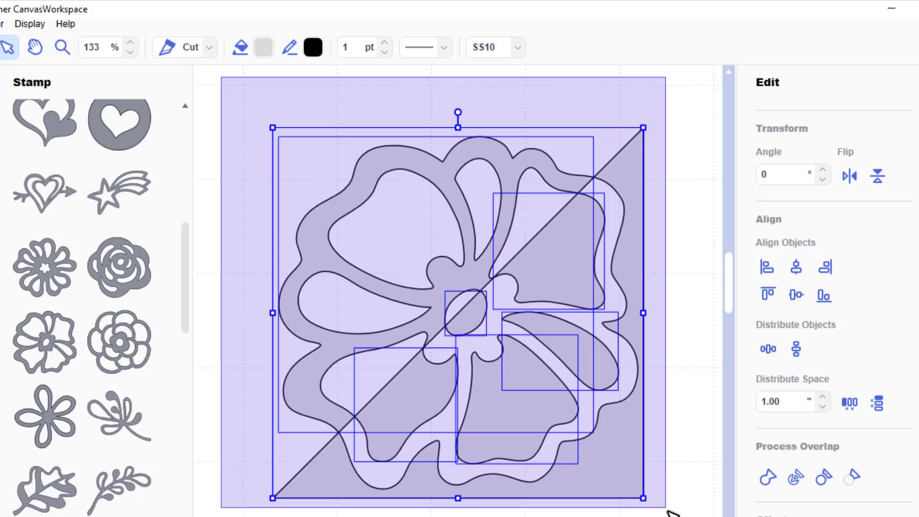
right_click(547, 268)
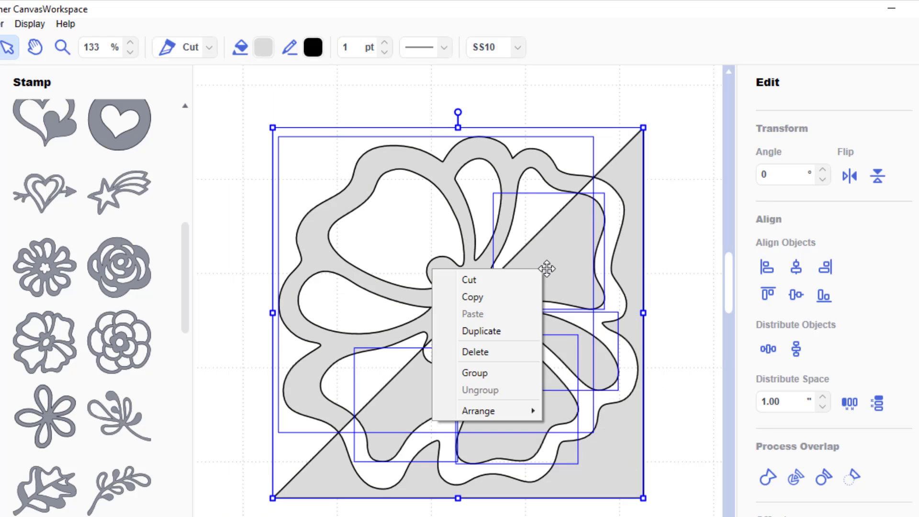
click(474, 373)
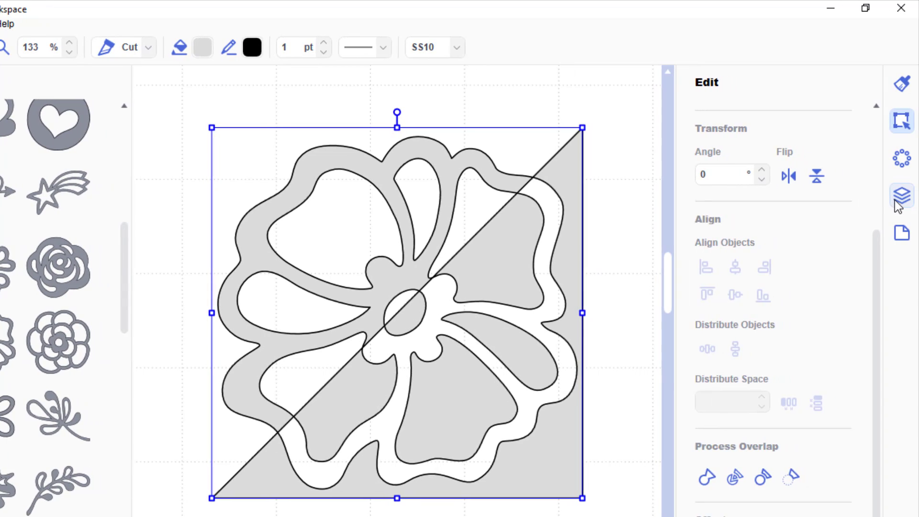
- Open the Layers panel and switch the grouped design from Cut to Draw
click(902, 195)
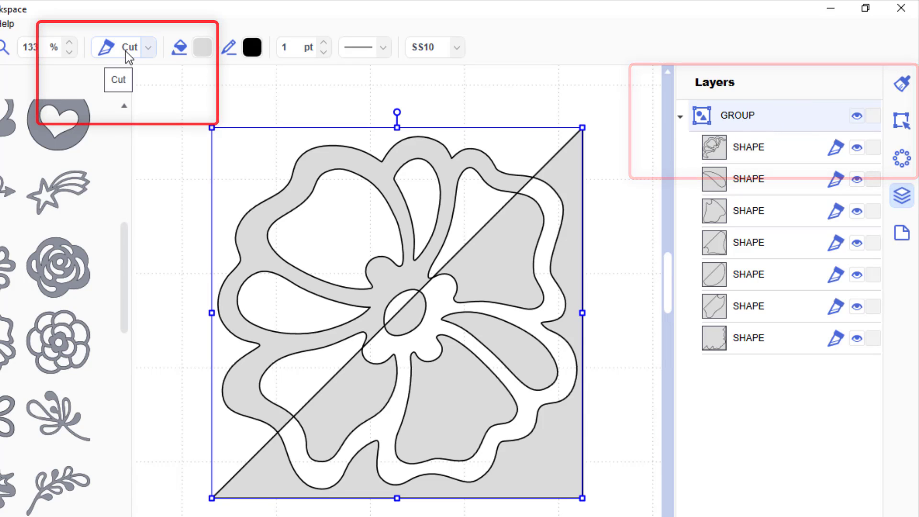
click(147, 47)
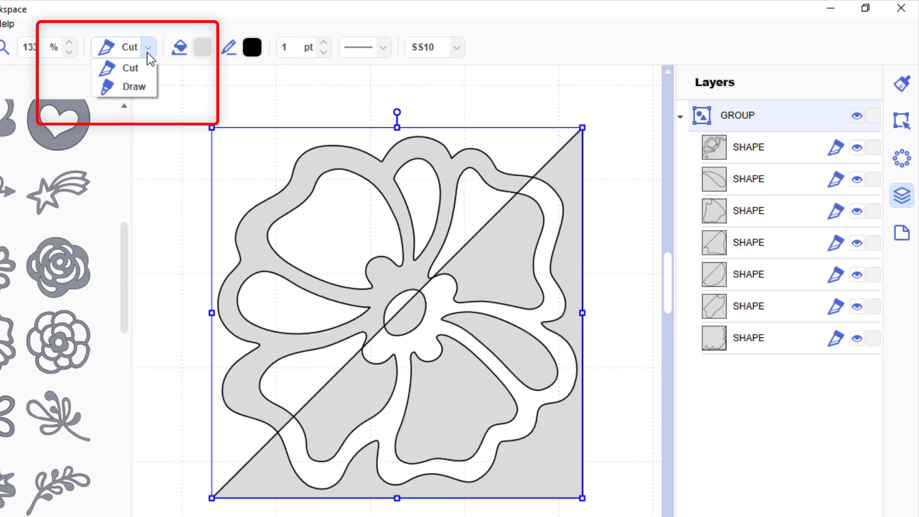
click(134, 87)
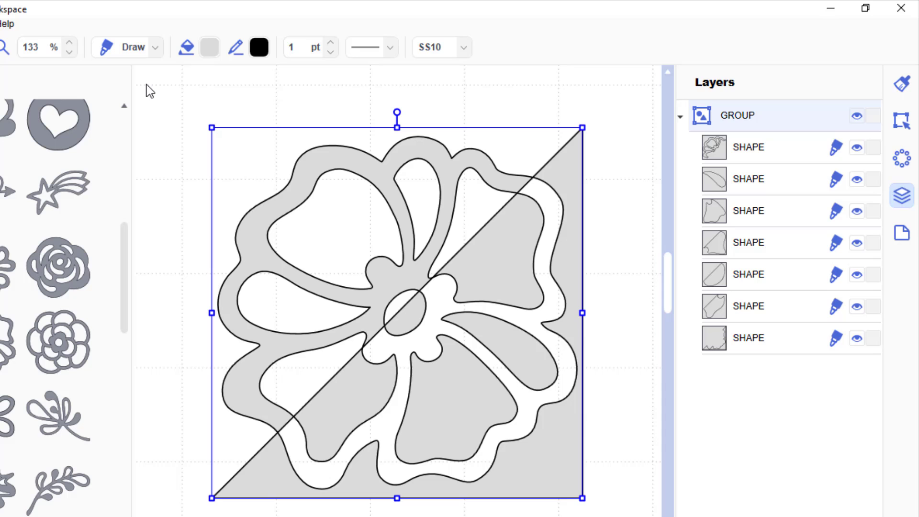
mouse_move(368, 80)
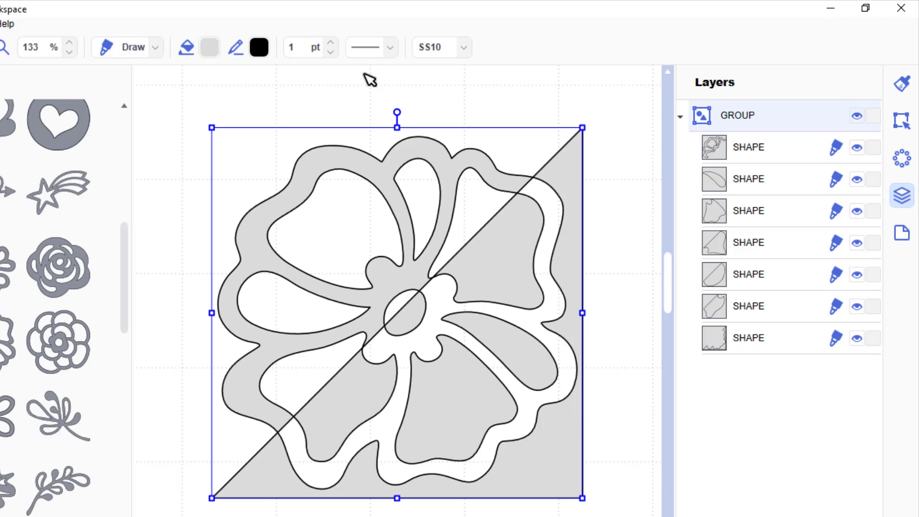